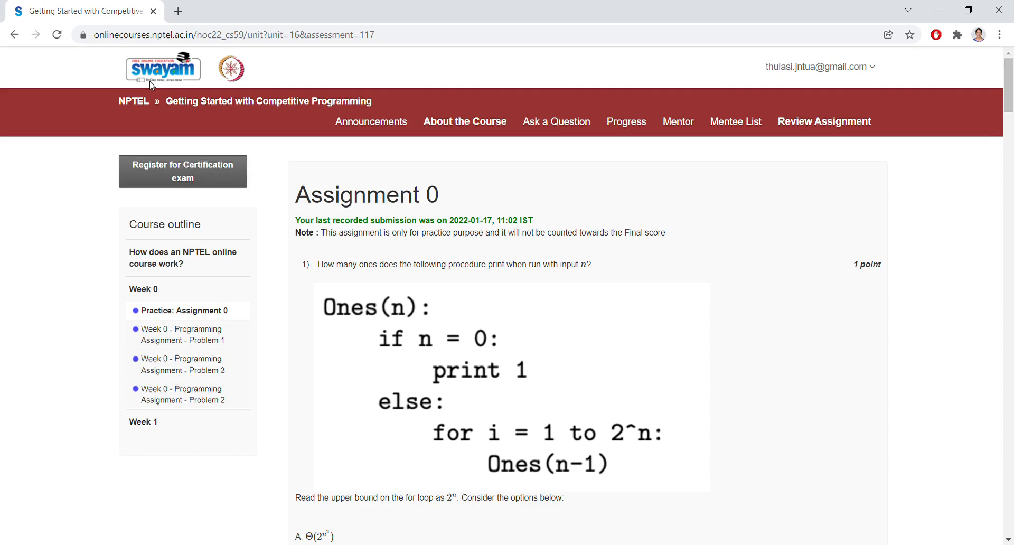
pyautogui.moveTo(2, 249)
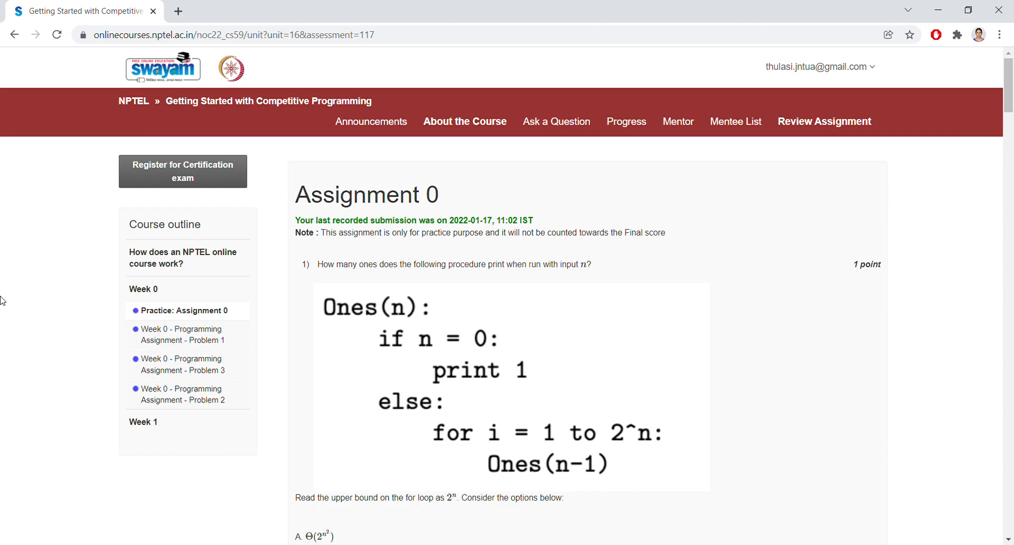
pyautogui.moveTo(518, 278)
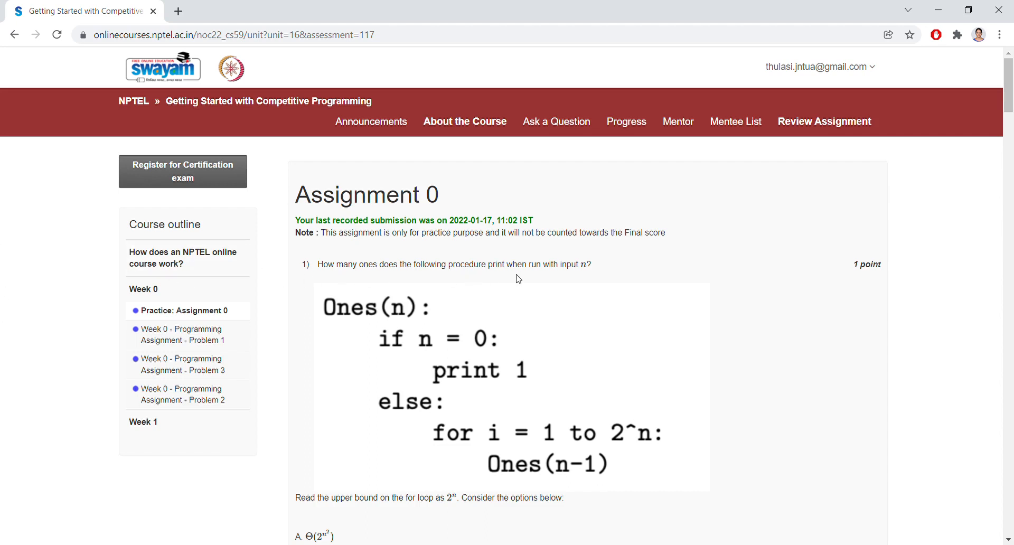
pyautogui.moveTo(580, 276)
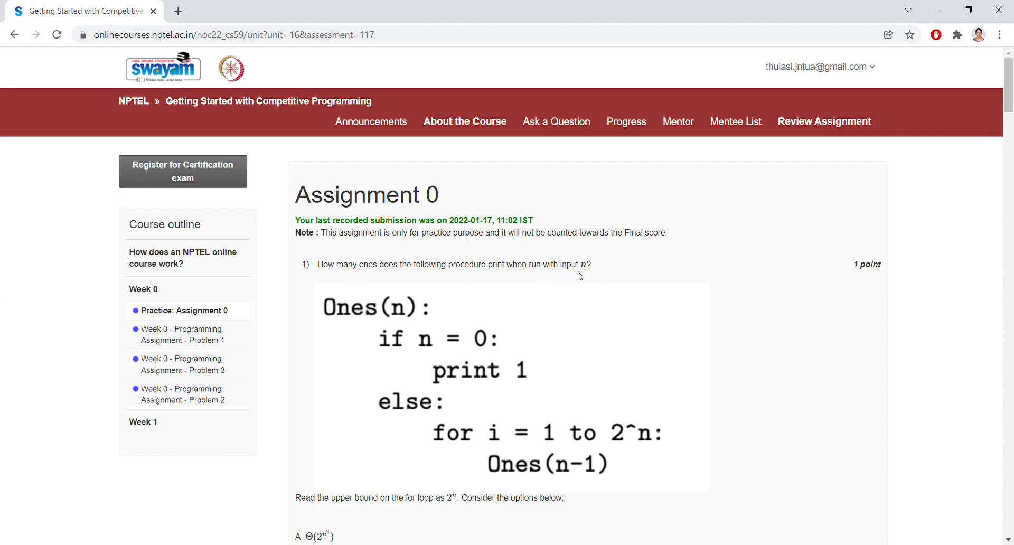
pyautogui.moveTo(593, 277)
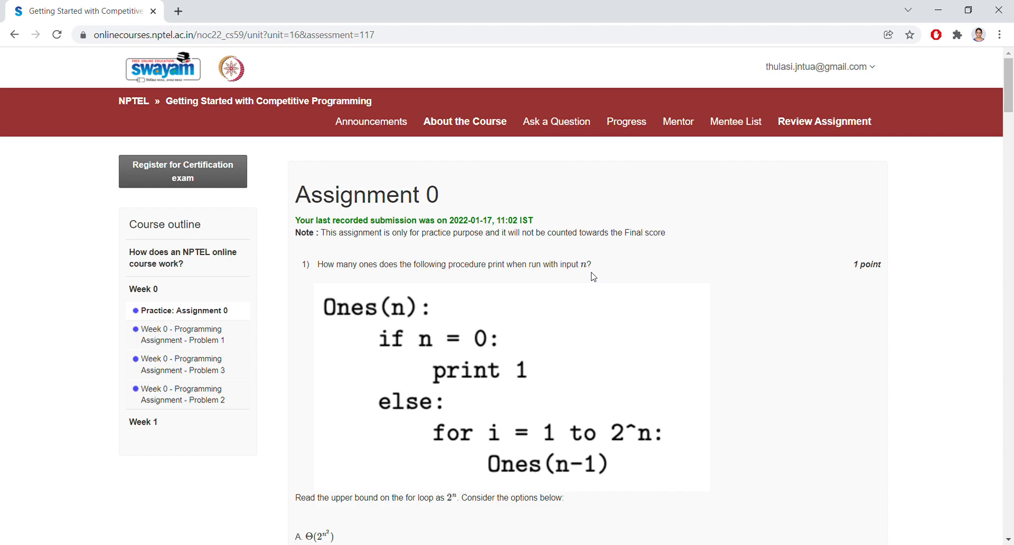
pyautogui.moveTo(460, 250)
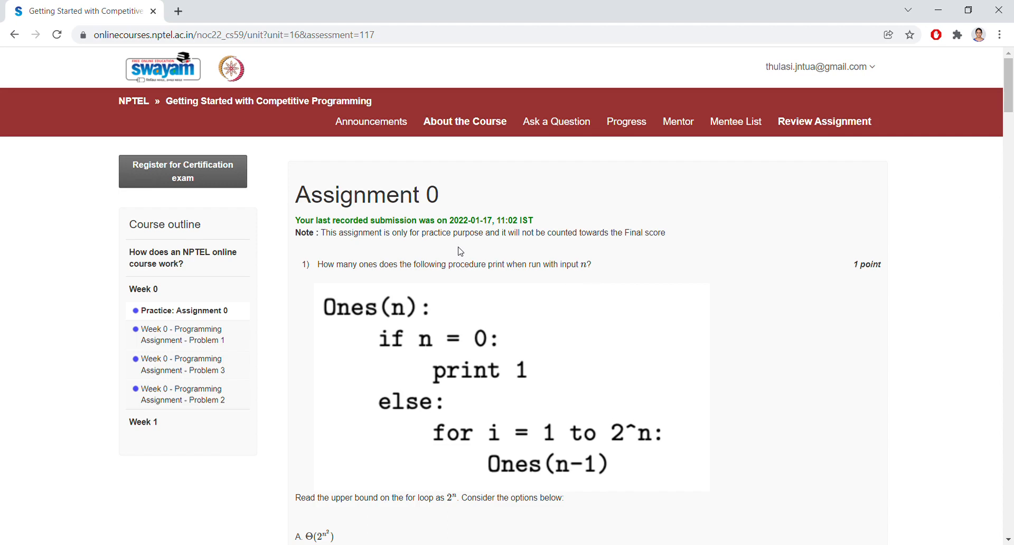
pyautogui.moveTo(207, 137)
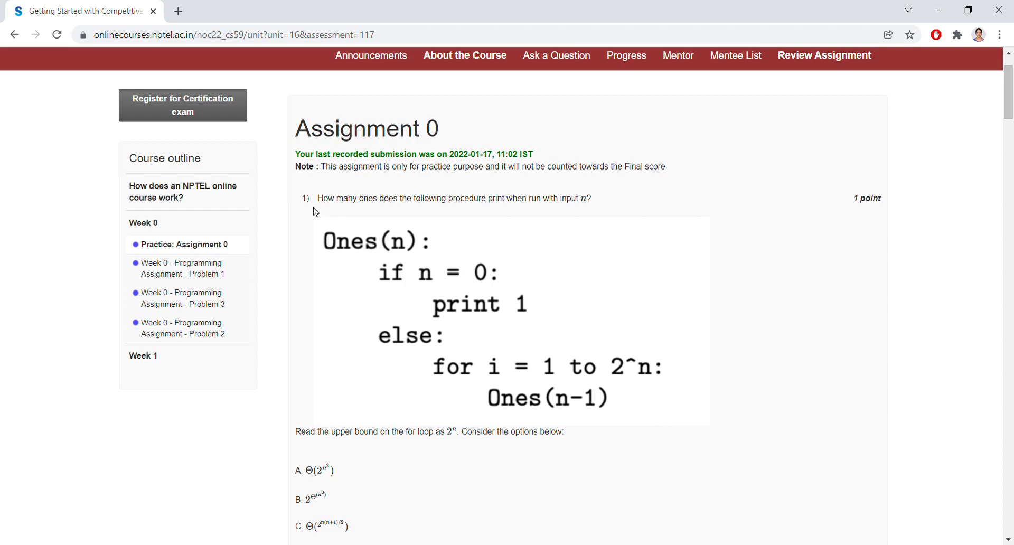
# Scroll through questions 1 to 8, each showing 'Yes, the answer is correct'.
pyautogui.scroll(-3)
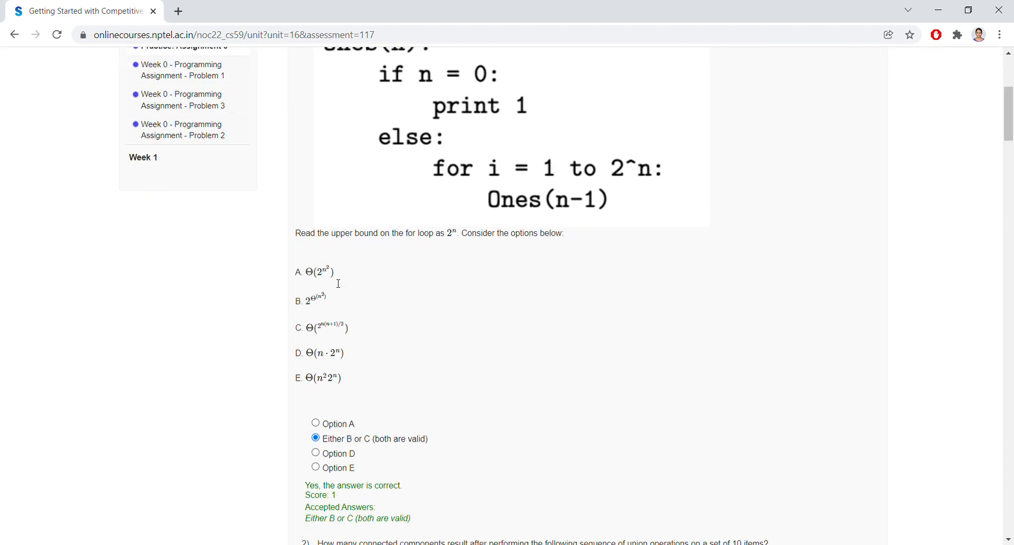
pyautogui.moveTo(348, 421)
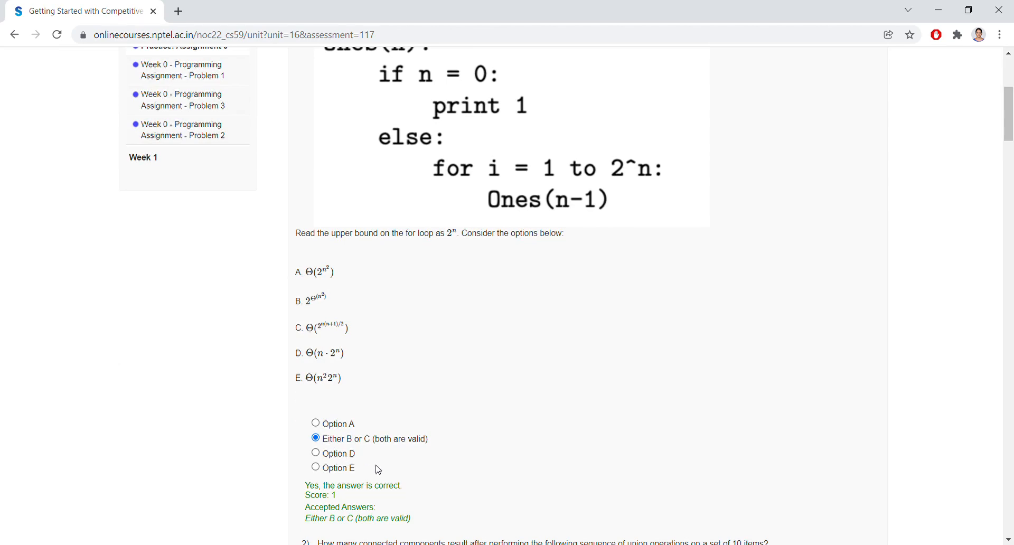
pyautogui.scroll(-3)
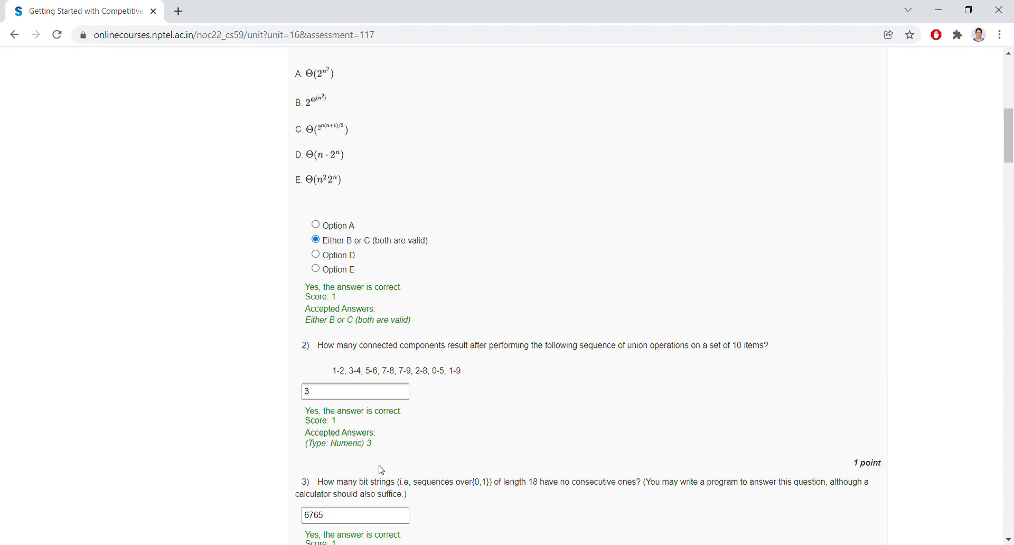
pyautogui.scroll(-3)
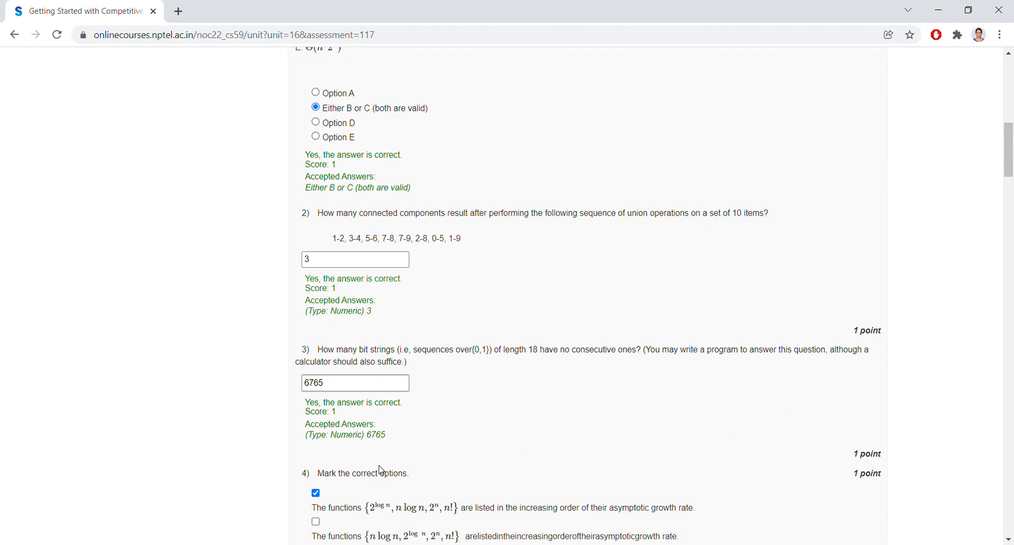
pyautogui.scroll(-3)
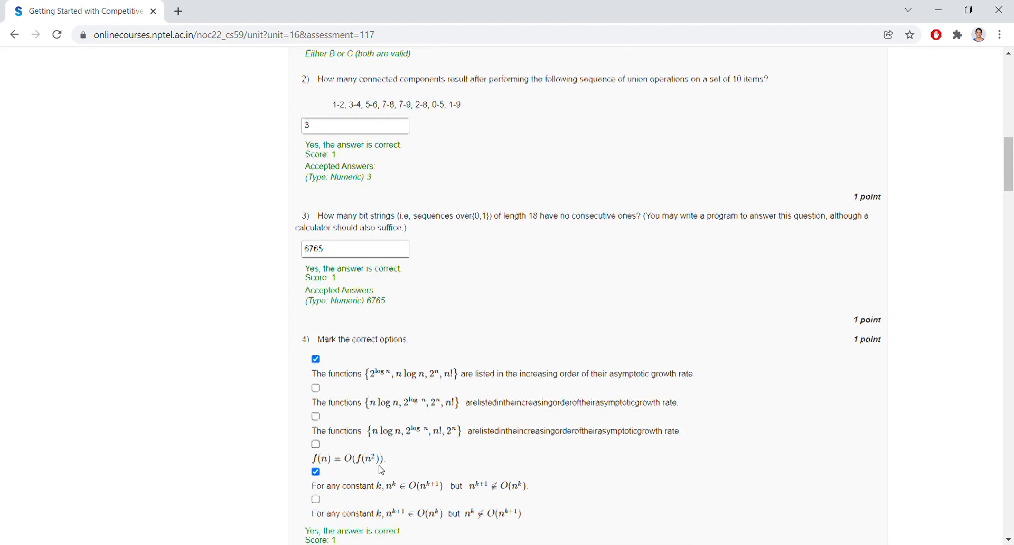
pyautogui.scroll(-3)
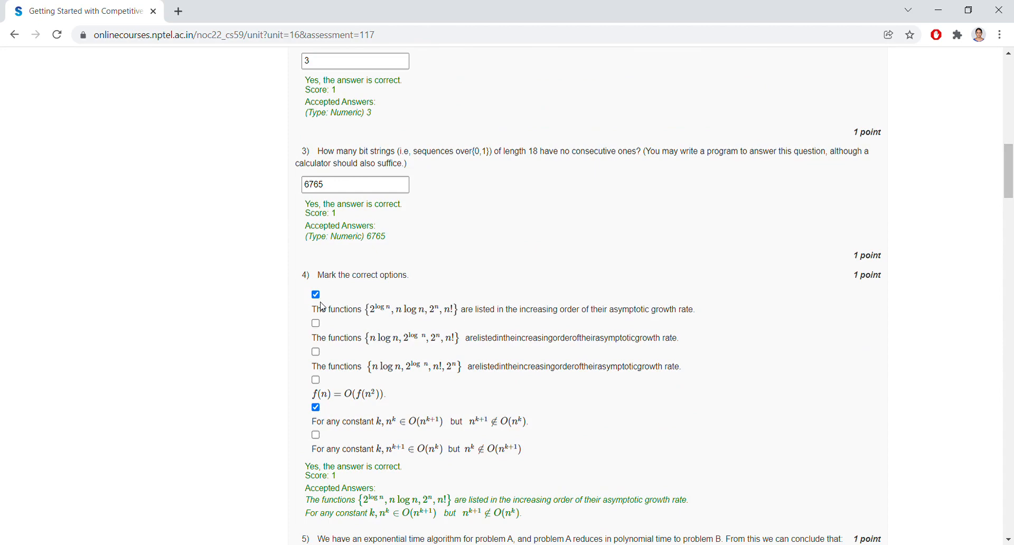
pyautogui.moveTo(324, 393)
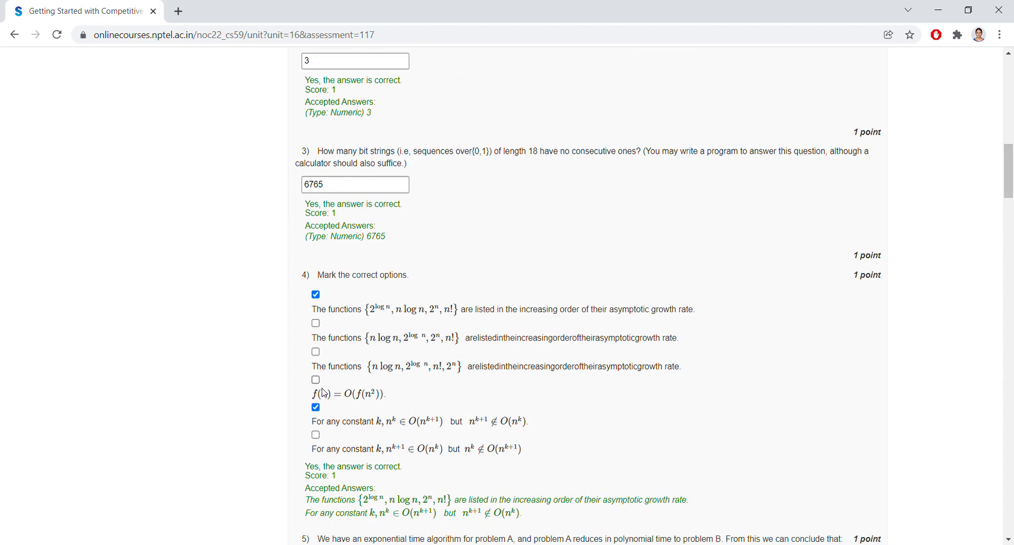
pyautogui.scroll(-3)
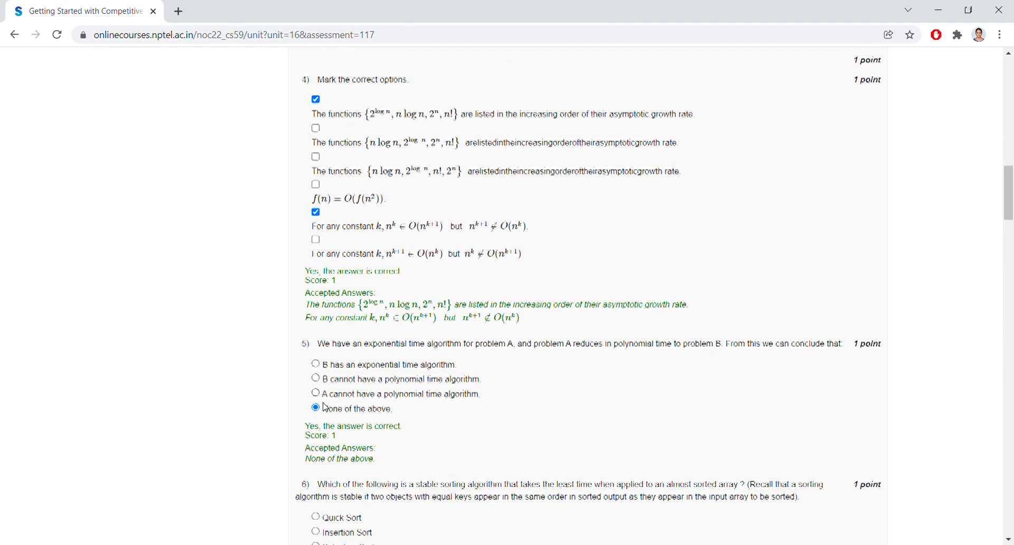
pyautogui.scroll(-3)
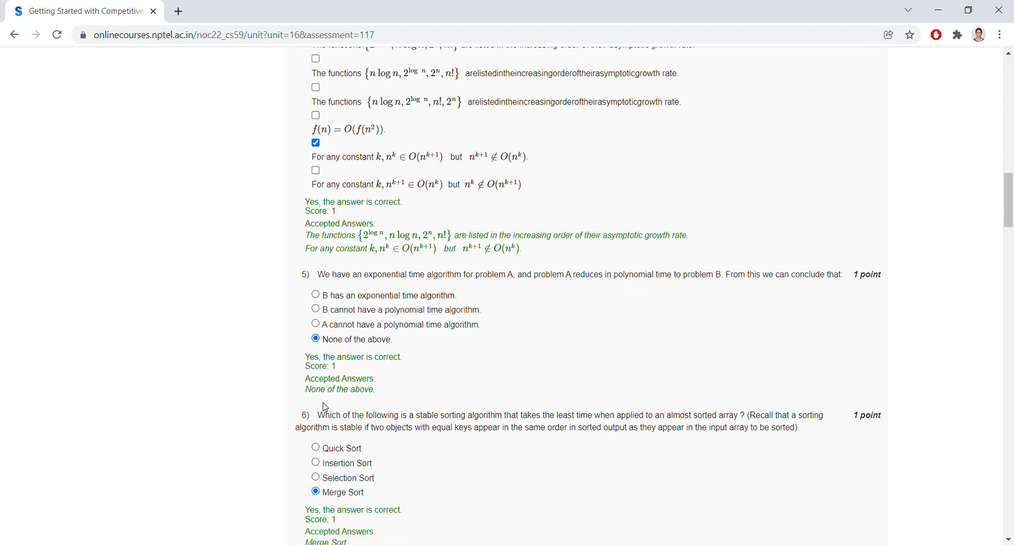
pyautogui.scroll(-3)
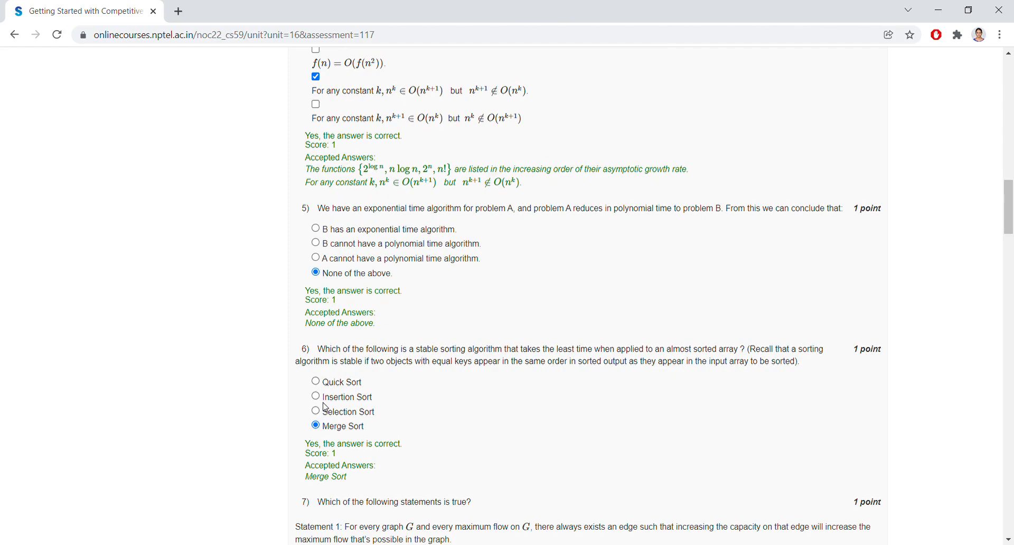
pyautogui.scroll(-3)
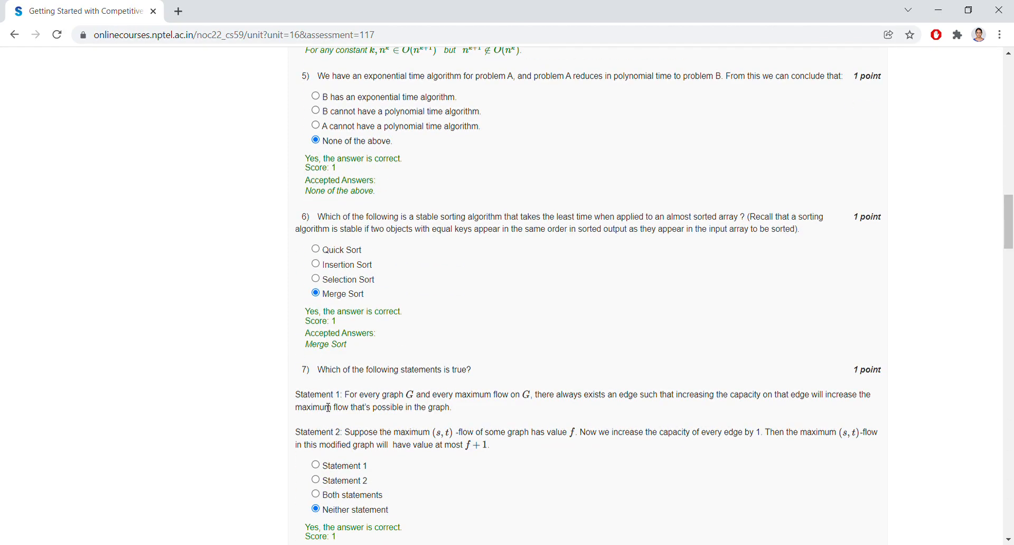
pyautogui.scroll(-3)
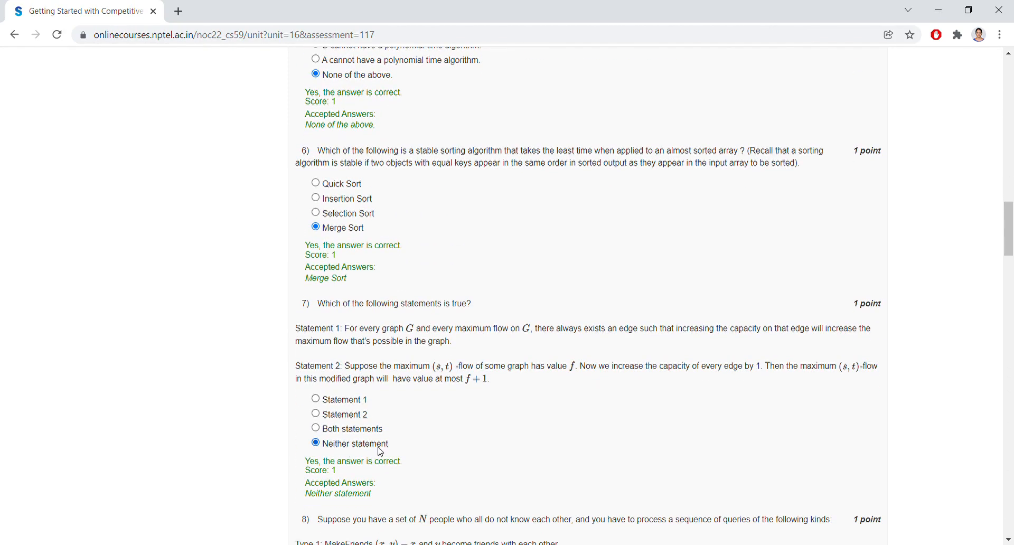
pyautogui.scroll(-3)
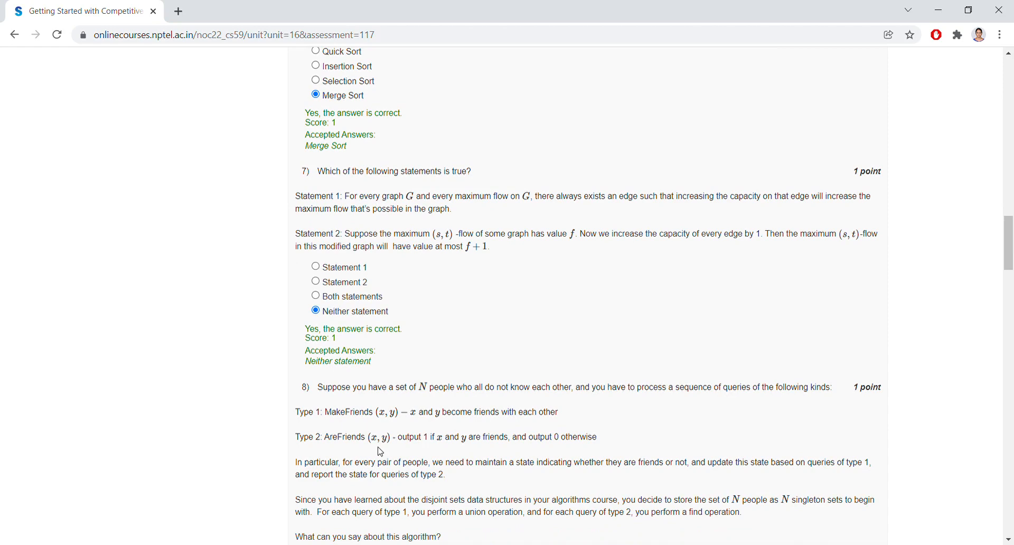
pyautogui.scroll(-3)
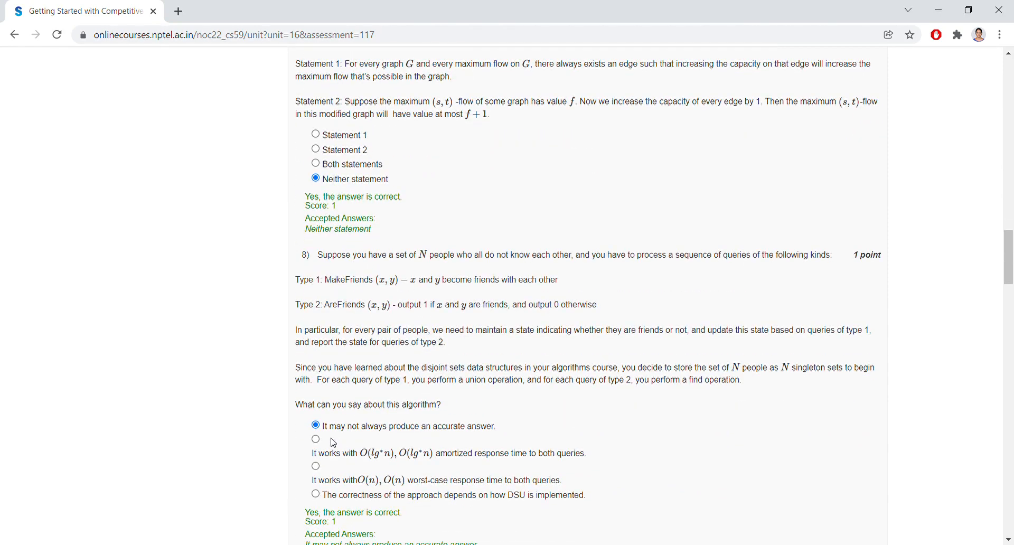
pyautogui.moveTo(454, 439)
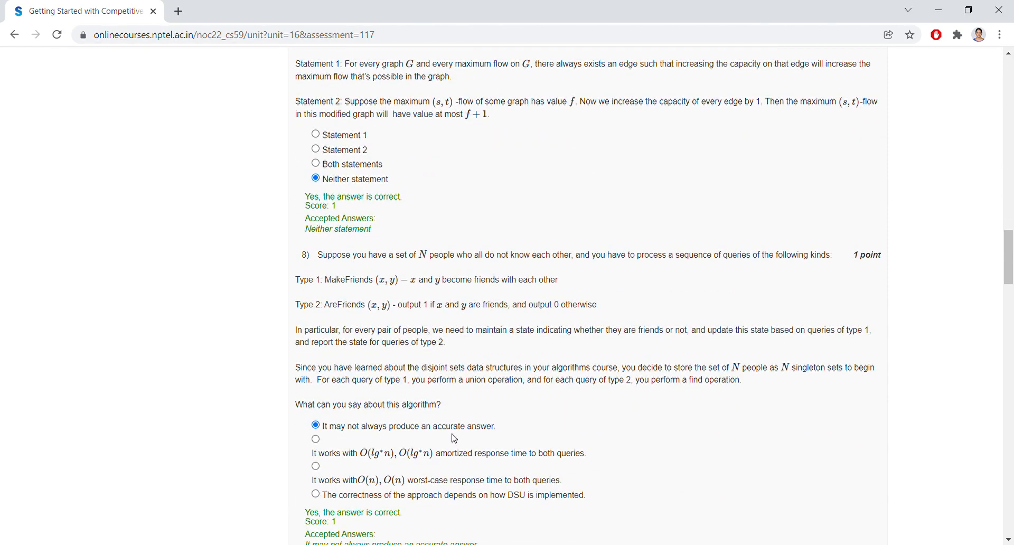
pyautogui.scroll(-3)
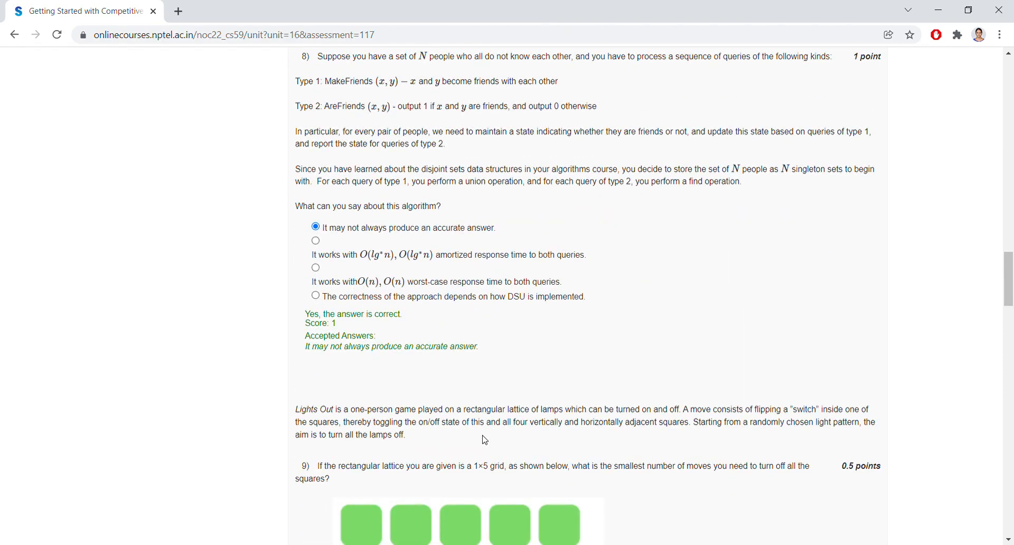
pyautogui.scroll(-3)
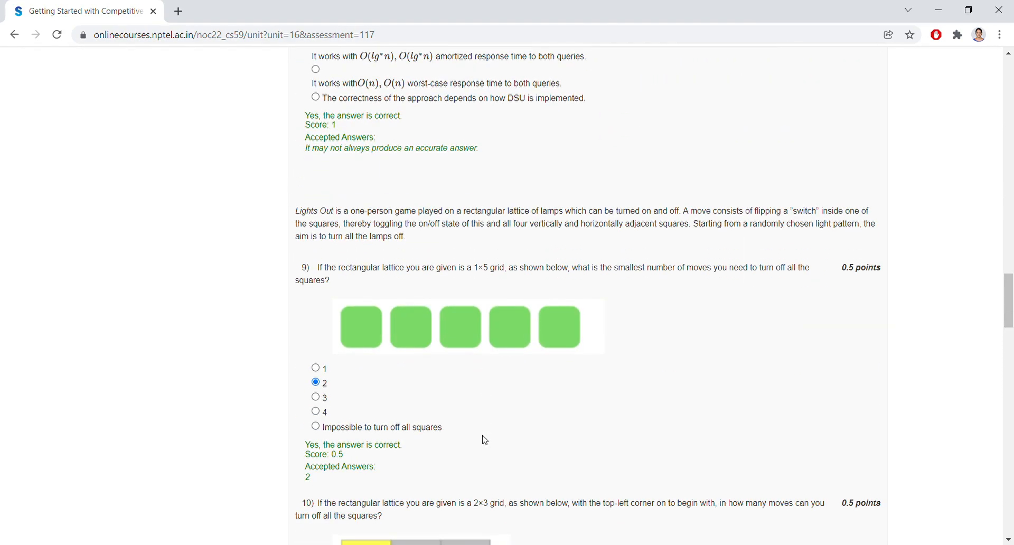
pyautogui.scroll(-3)
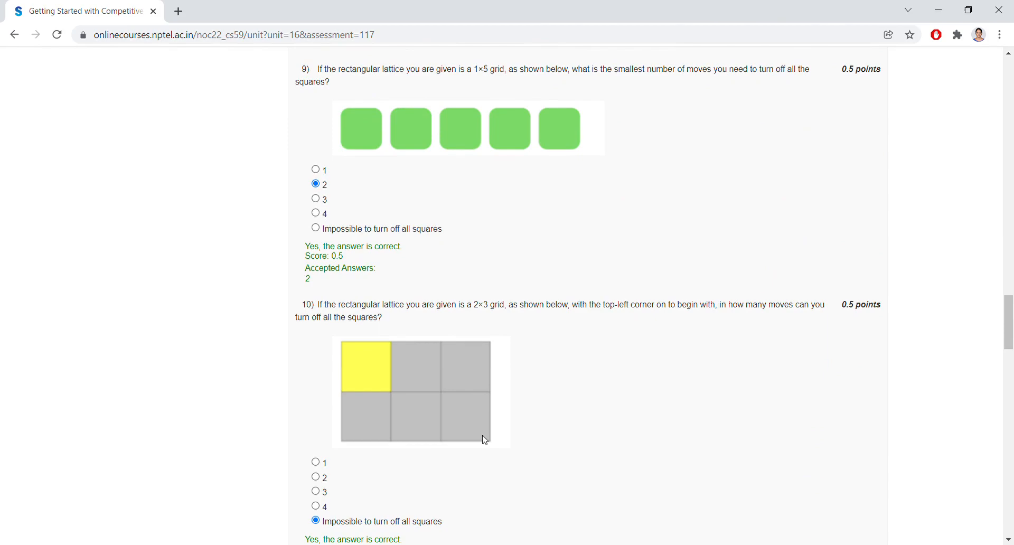
pyautogui.scroll(-3)
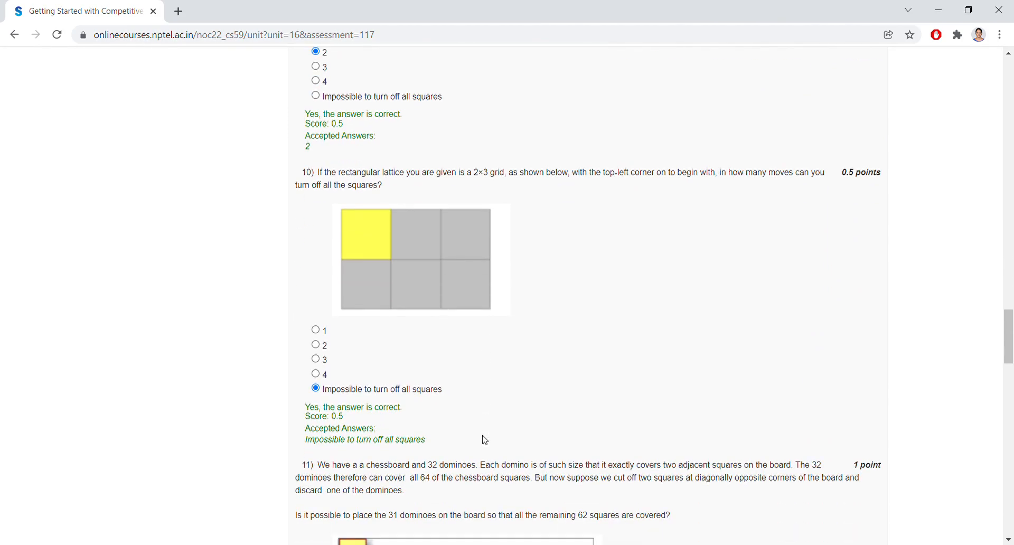
pyautogui.scroll(-3)
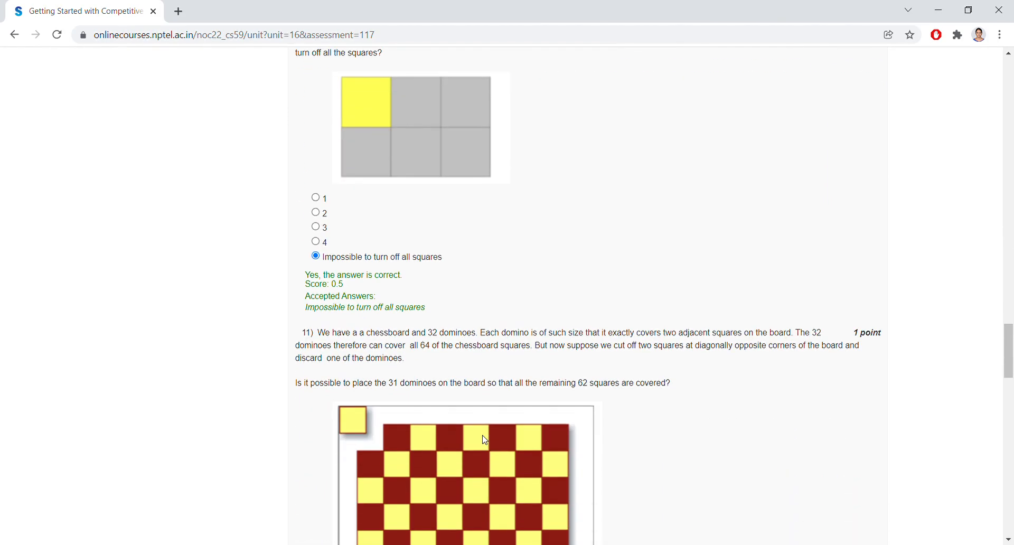
pyautogui.scroll(-3)
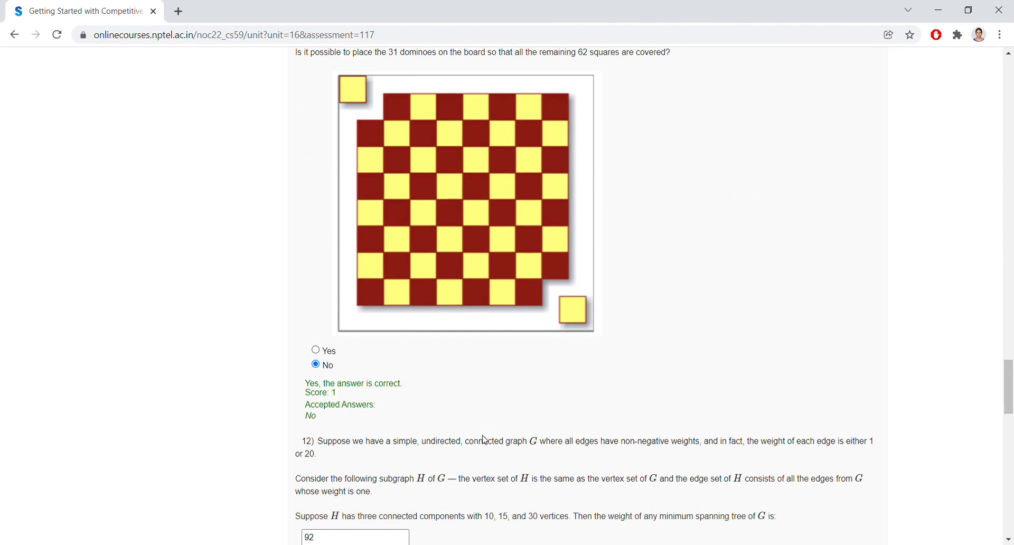
pyautogui.scroll(-3)
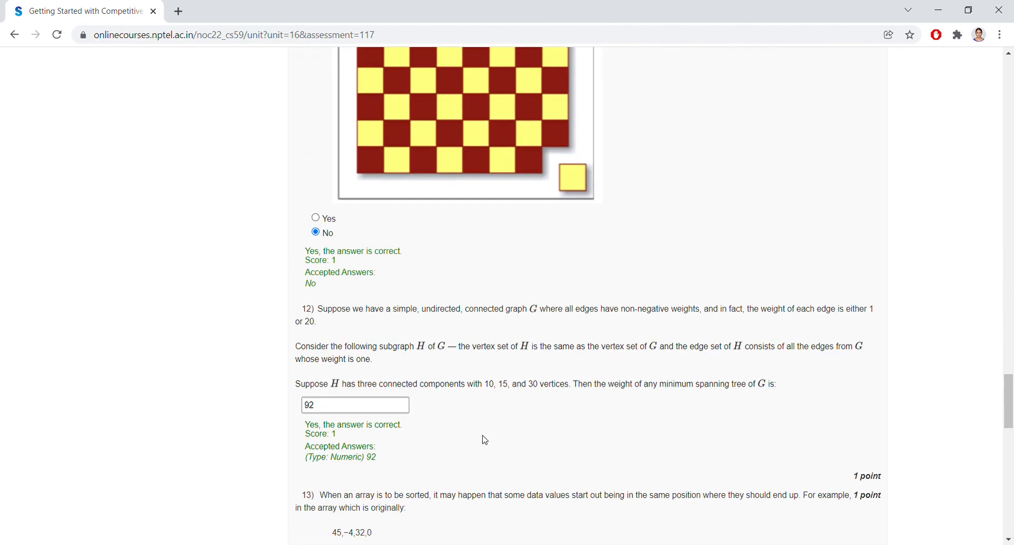
pyautogui.scroll(-3)
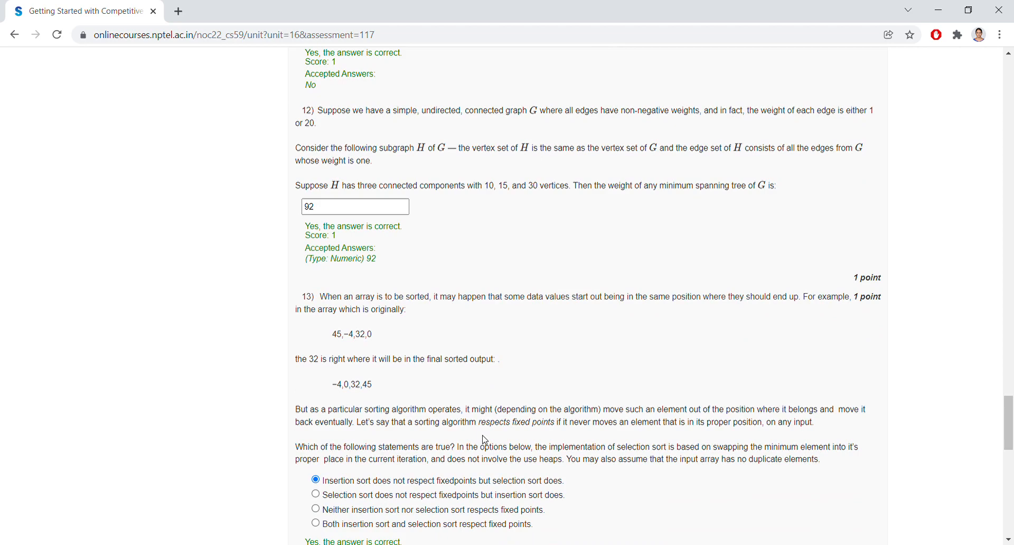
pyautogui.scroll(-3)
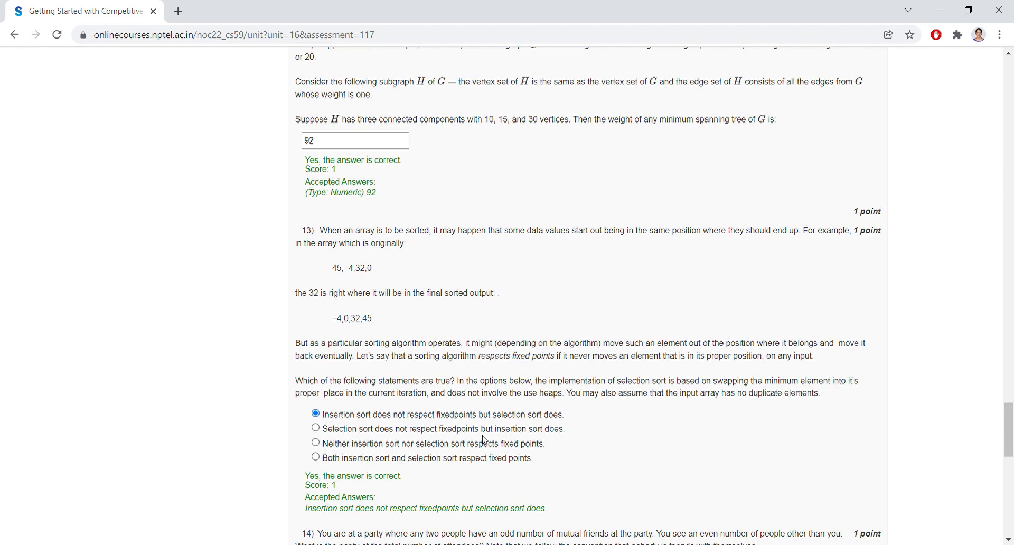
pyautogui.scroll(-3)
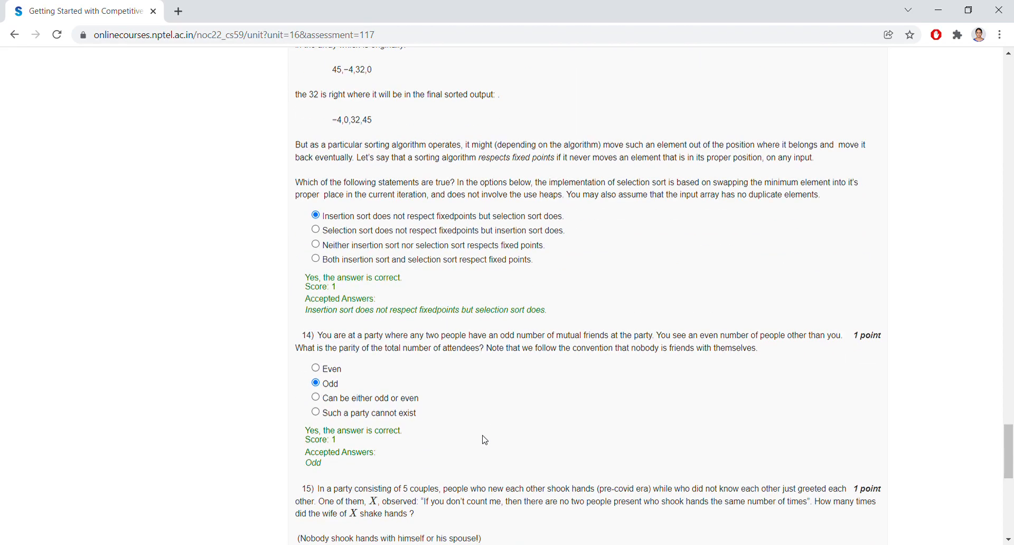
pyautogui.scroll(-3)
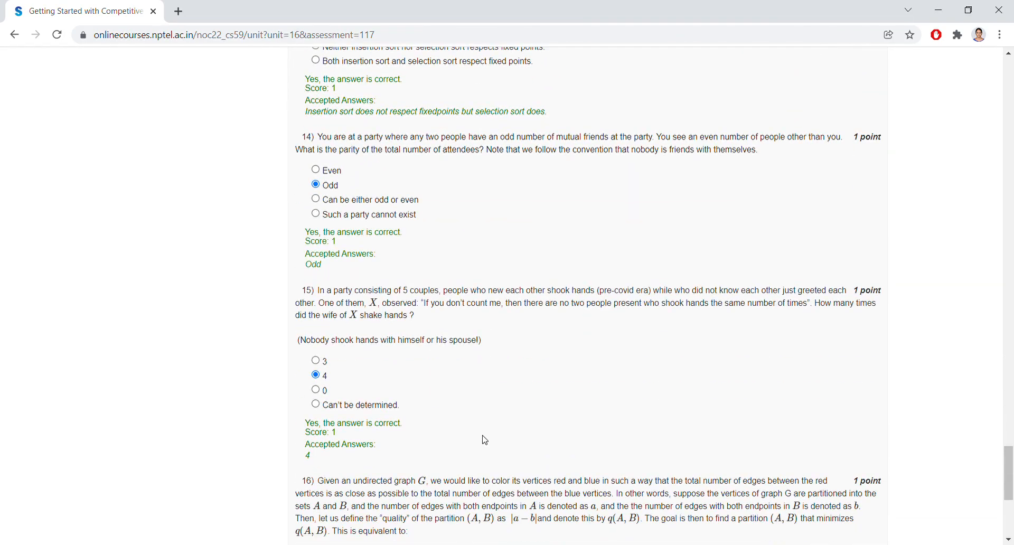
pyautogui.scroll(-3)
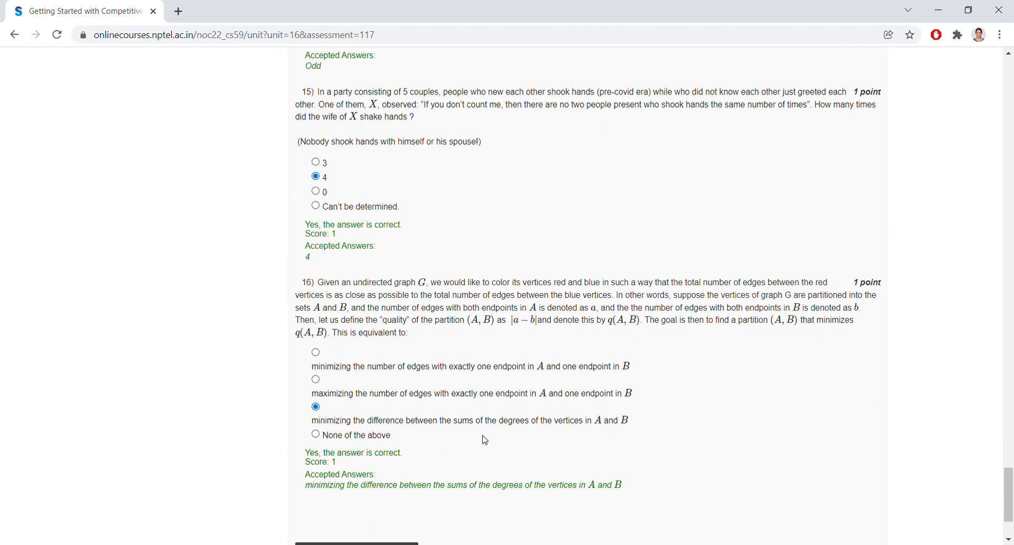
# Check Answers and Submit the quiz again, keeping the 15/15 score, and return to the top.
pyautogui.scroll(-3)
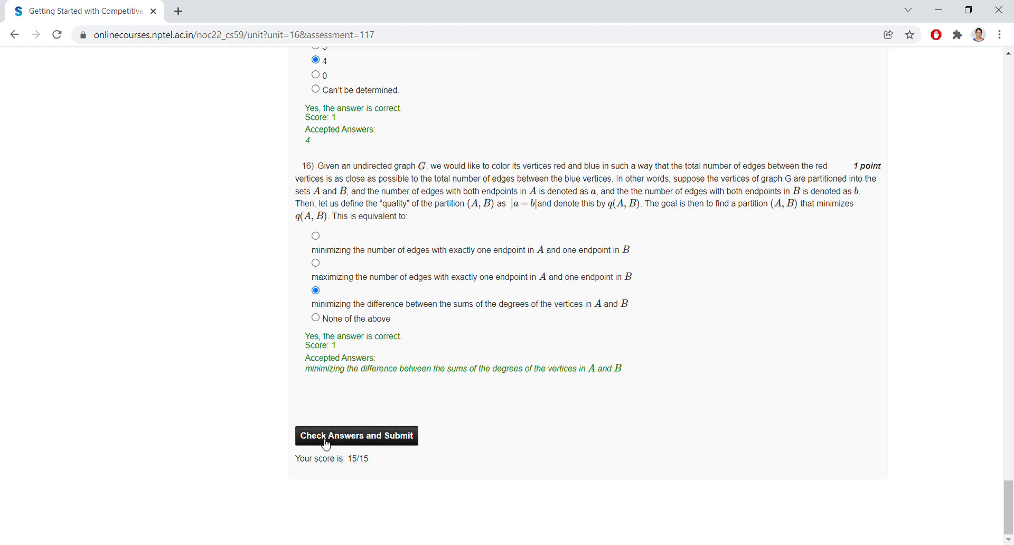
pyautogui.moveTo(388, 443)
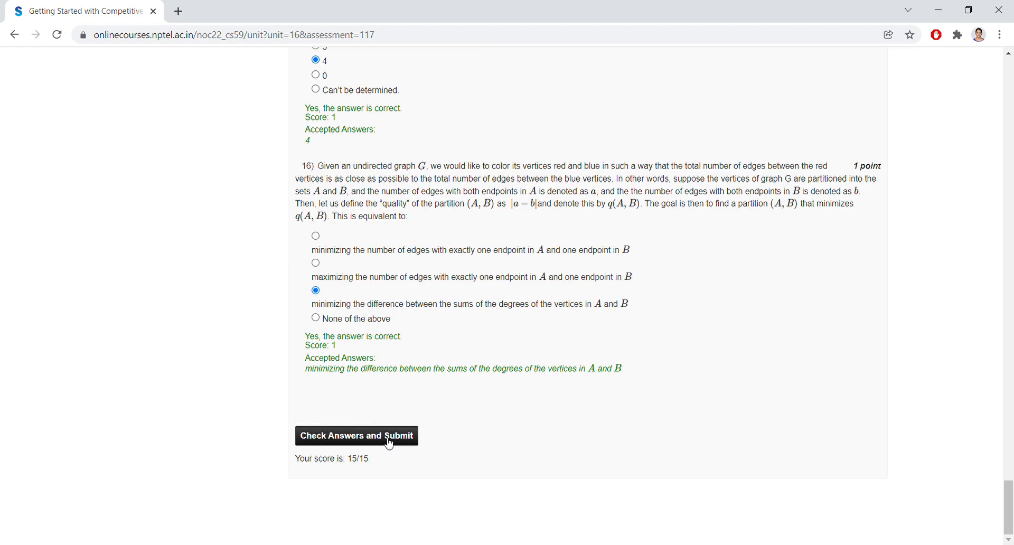
pyautogui.moveTo(359, 350)
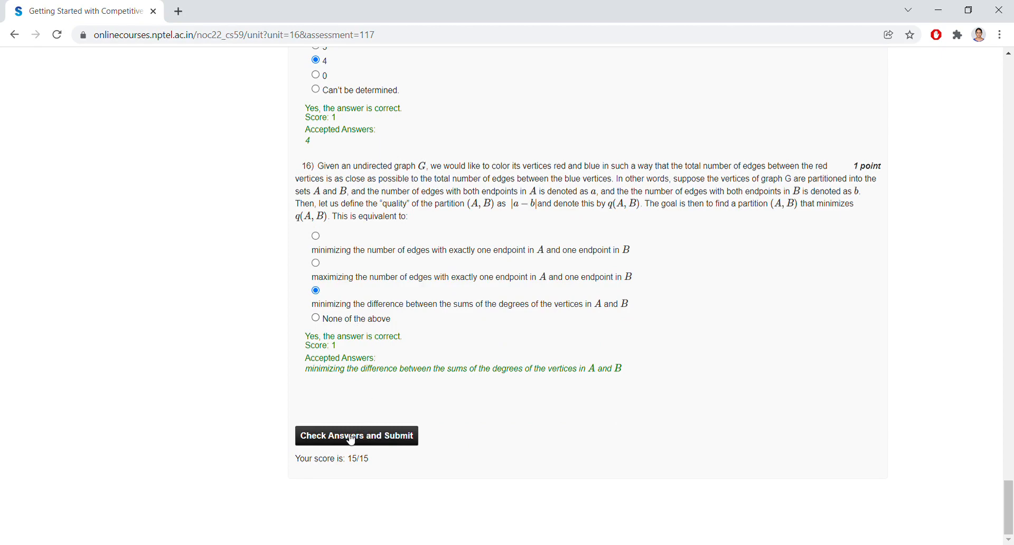
pyautogui.moveTo(402, 307)
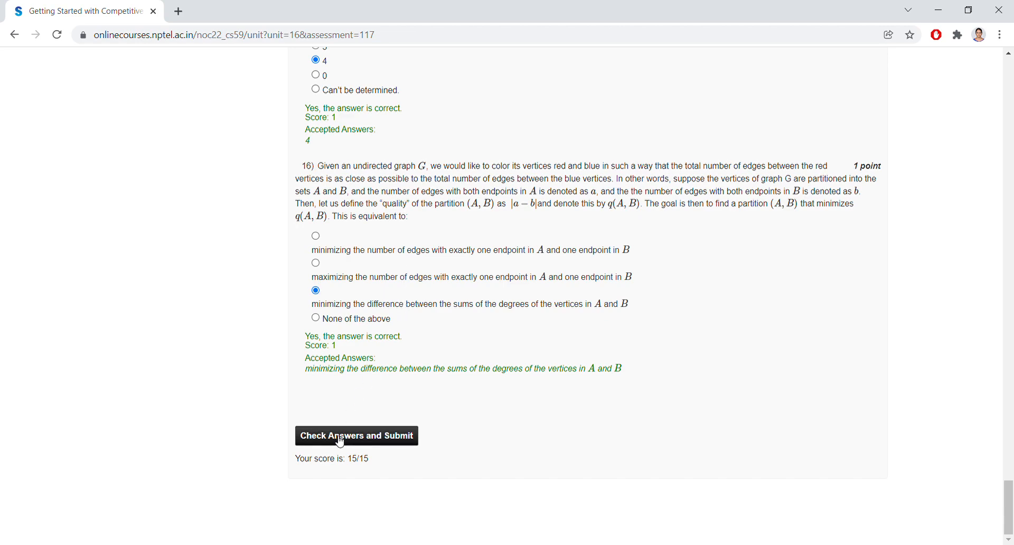
pyautogui.click(356, 435)
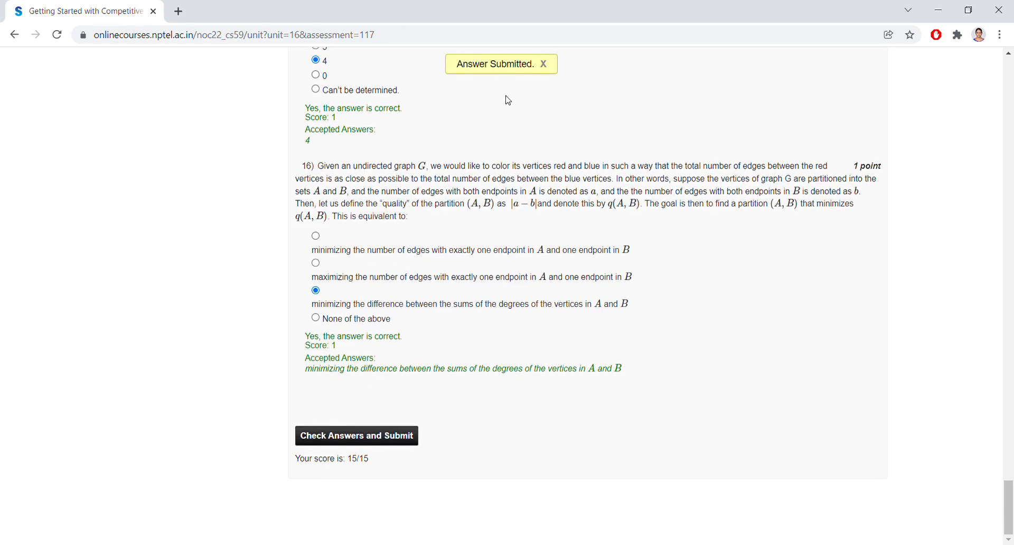
pyautogui.scroll(3)
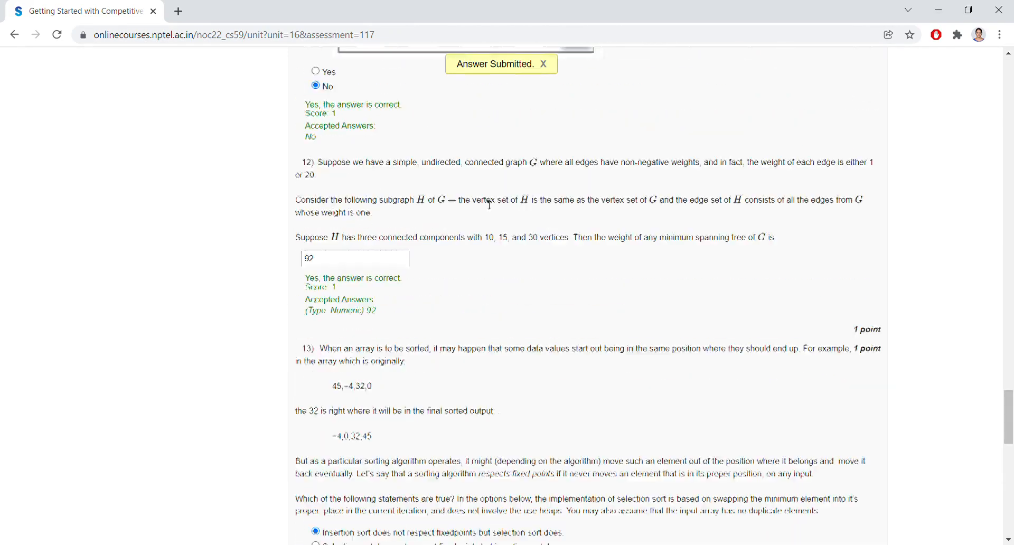
pyautogui.scroll(3)
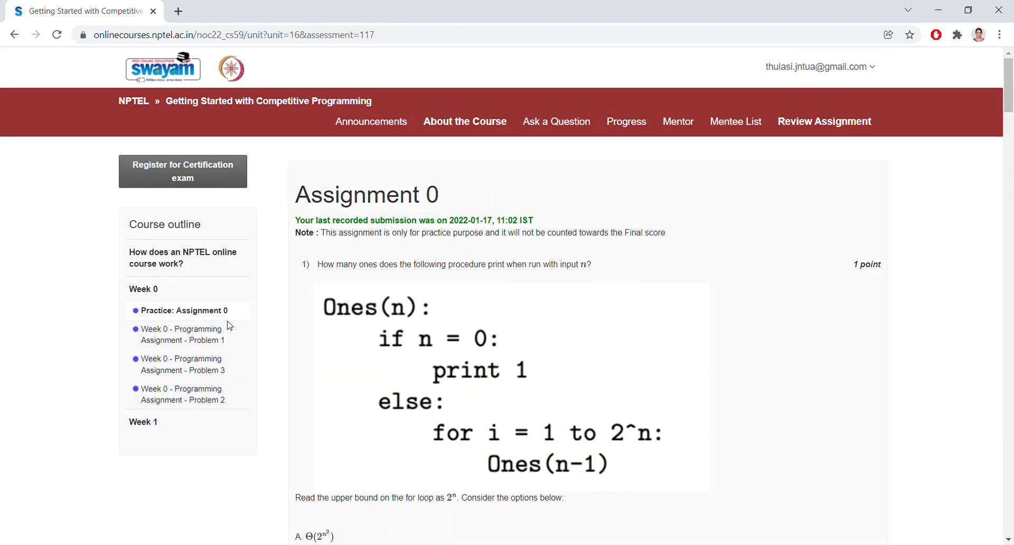
pyautogui.moveTo(224, 350)
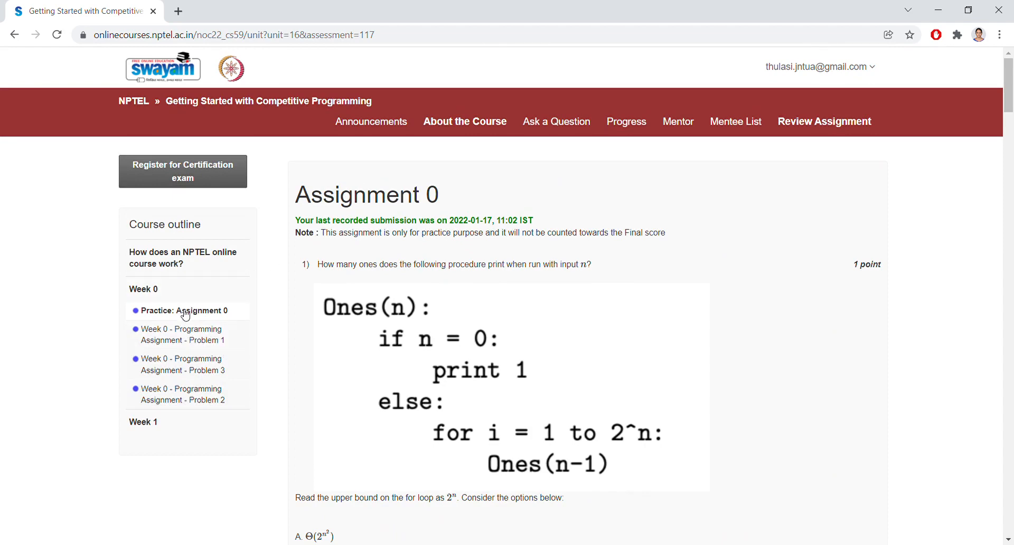
pyautogui.moveTo(188, 346)
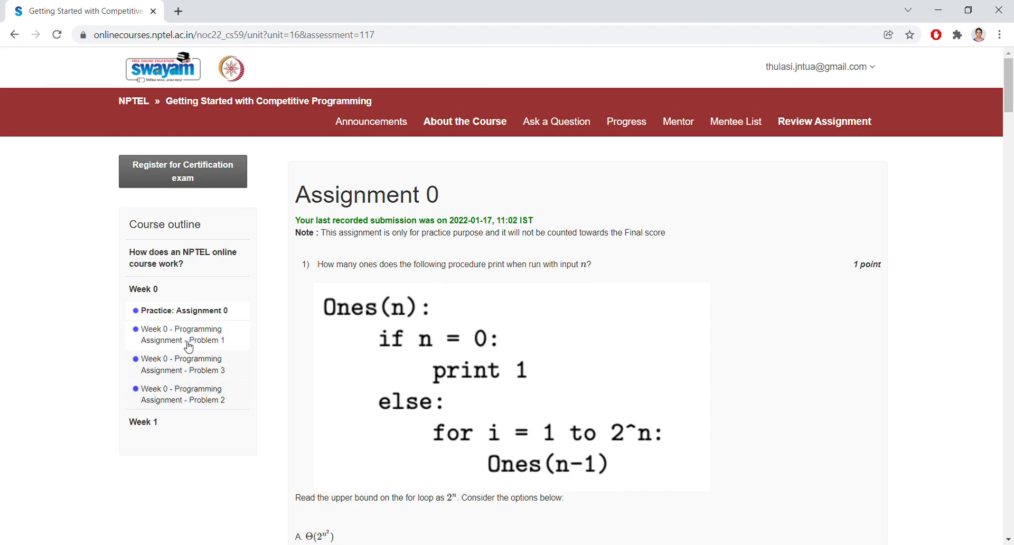
pyautogui.moveTo(377, 225)
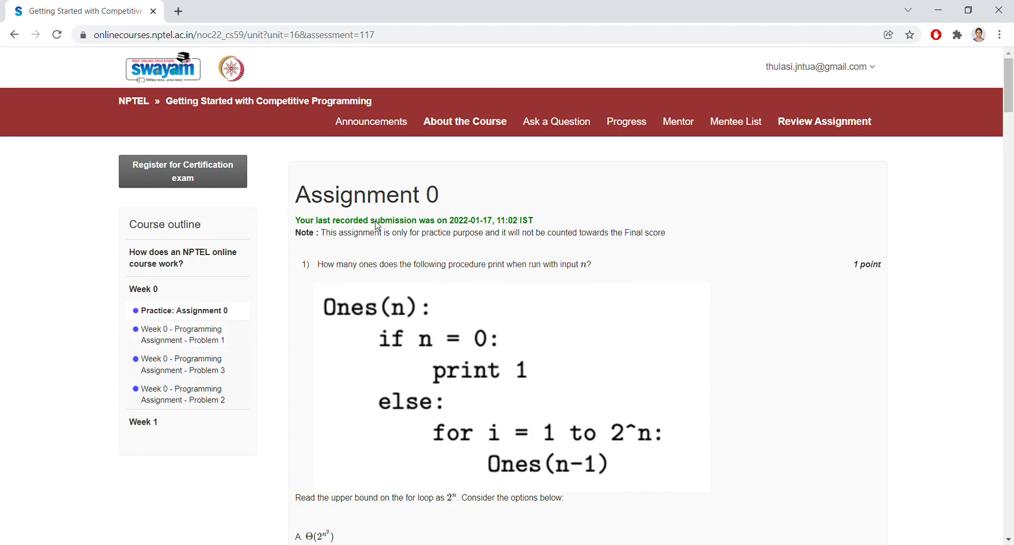